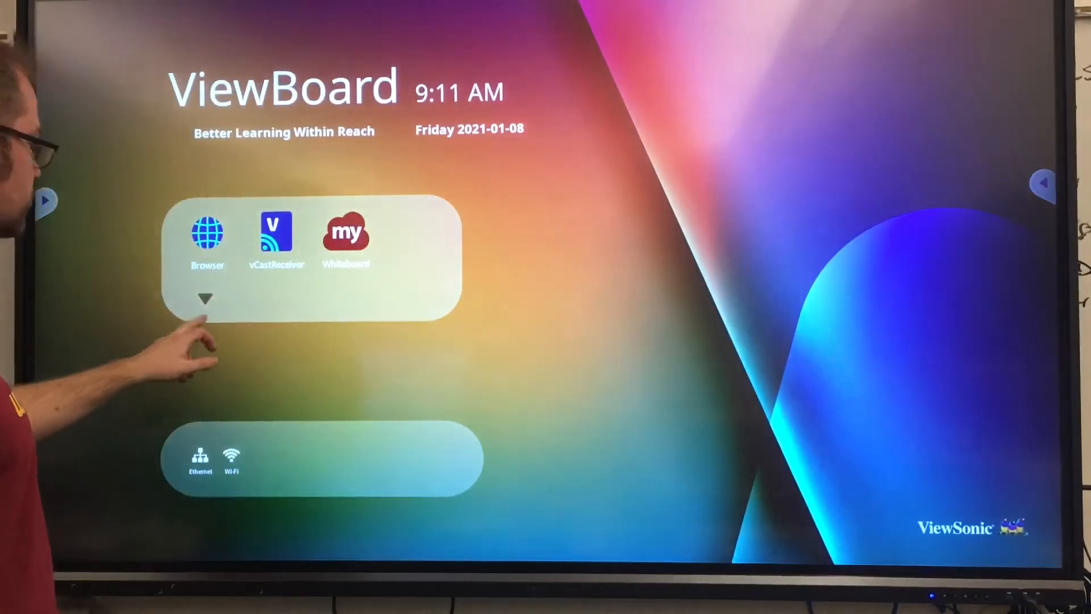
Expand the launcher's full app list showing Browser, Chromium, Cloud Drive, Display and Folders.
click(205, 297)
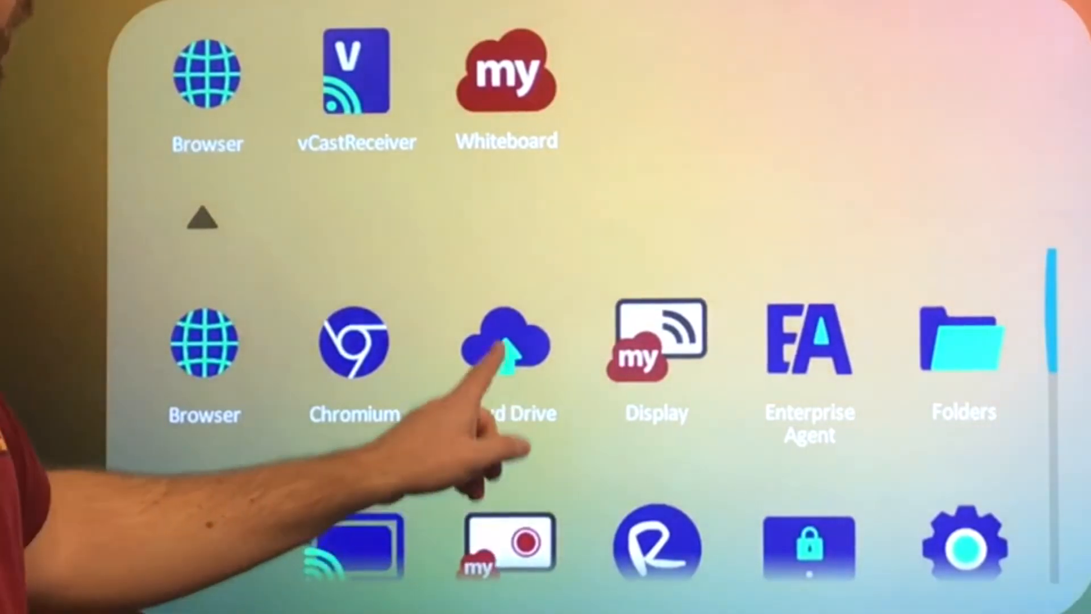
Link the Google account in Cloud Drive, allow Drive file access, and close the accounts window.
click(505, 341)
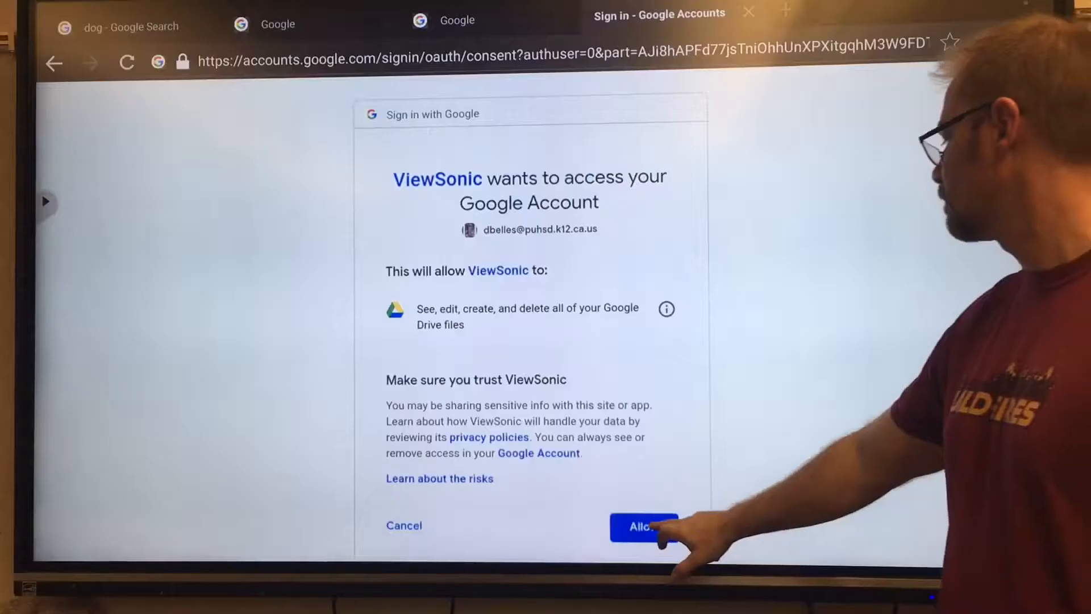
click(641, 527)
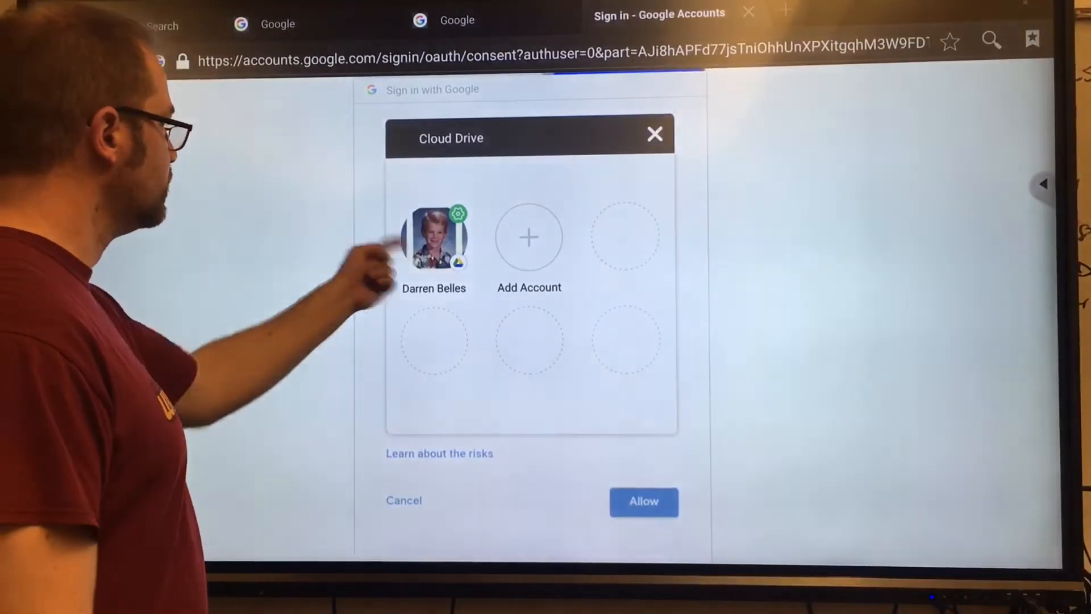
click(433, 238)
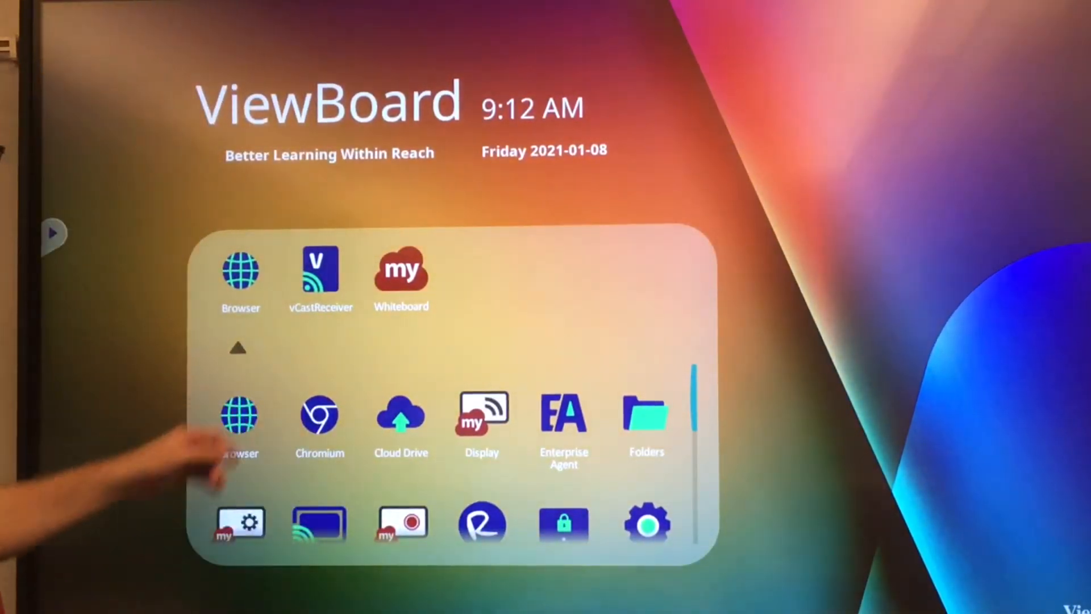
click(400, 272)
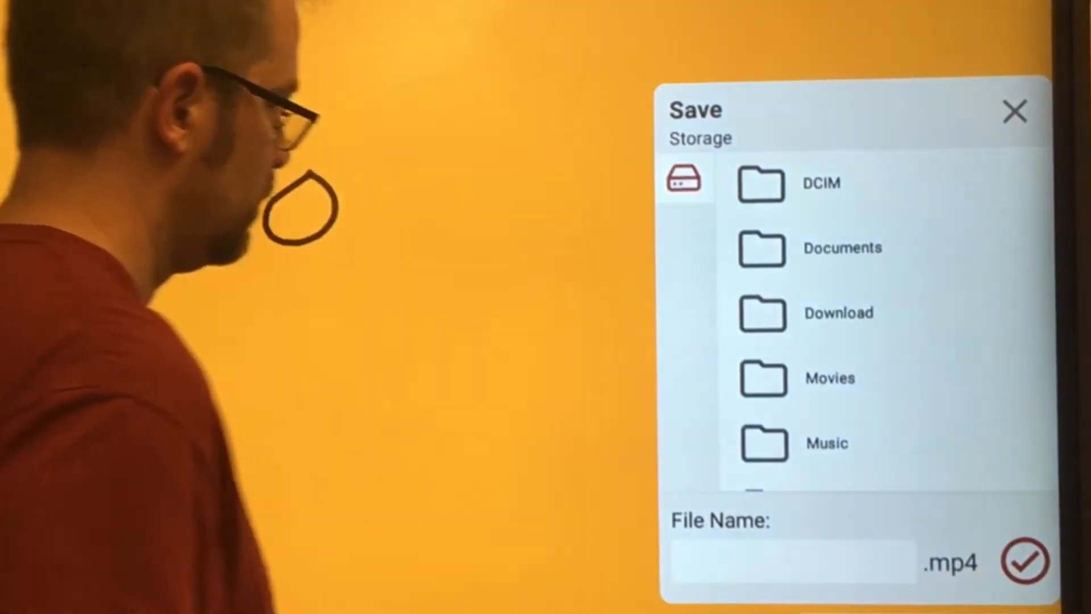
Save the recording as puhsd.mp4, replacing the existing file of that name.
text(puhsd)
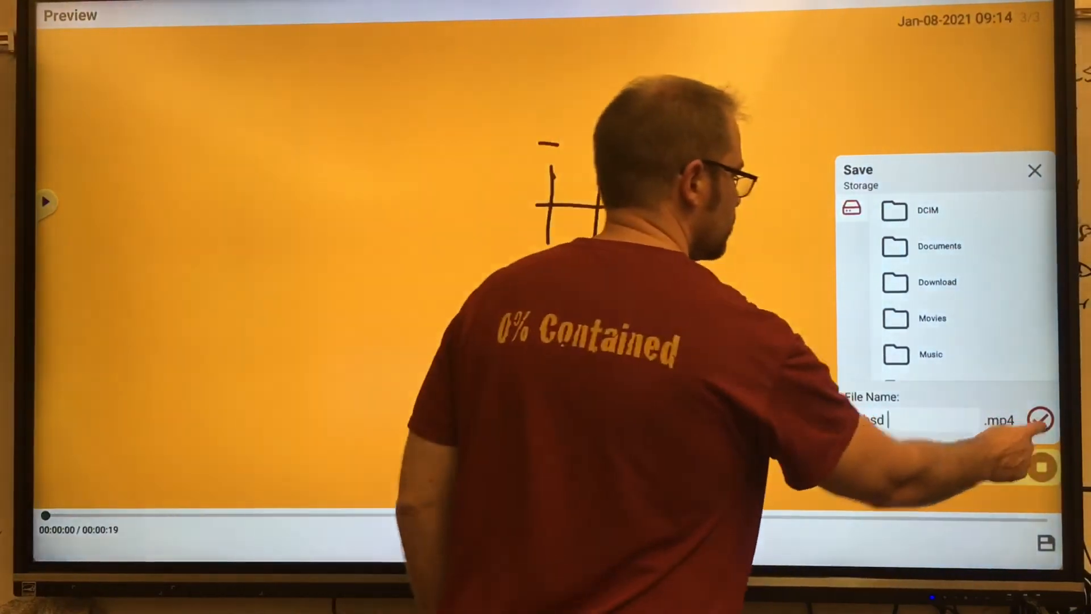
click(1042, 418)
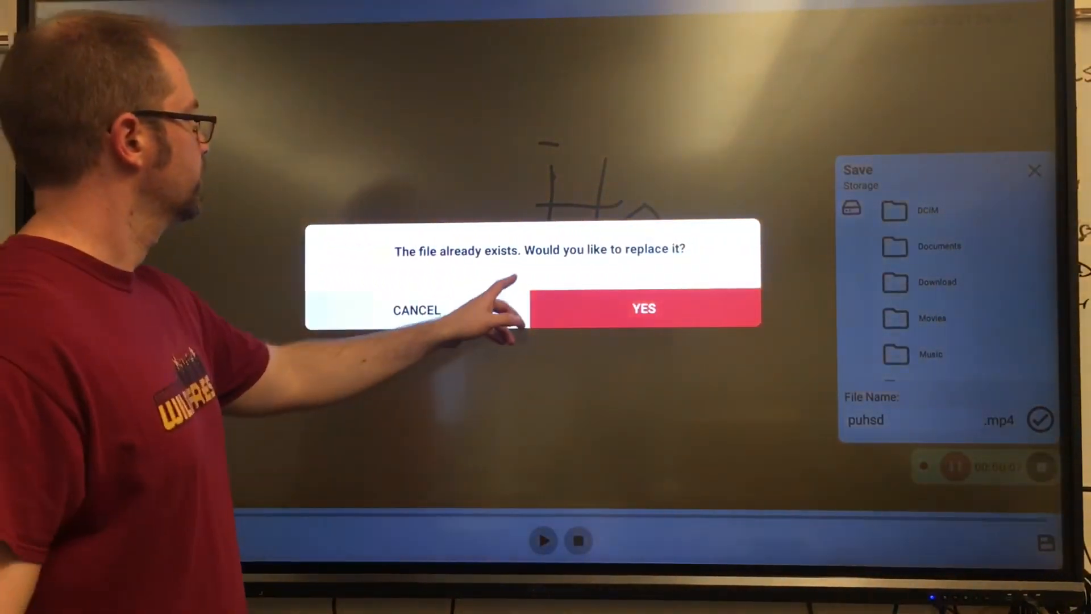
click(641, 308)
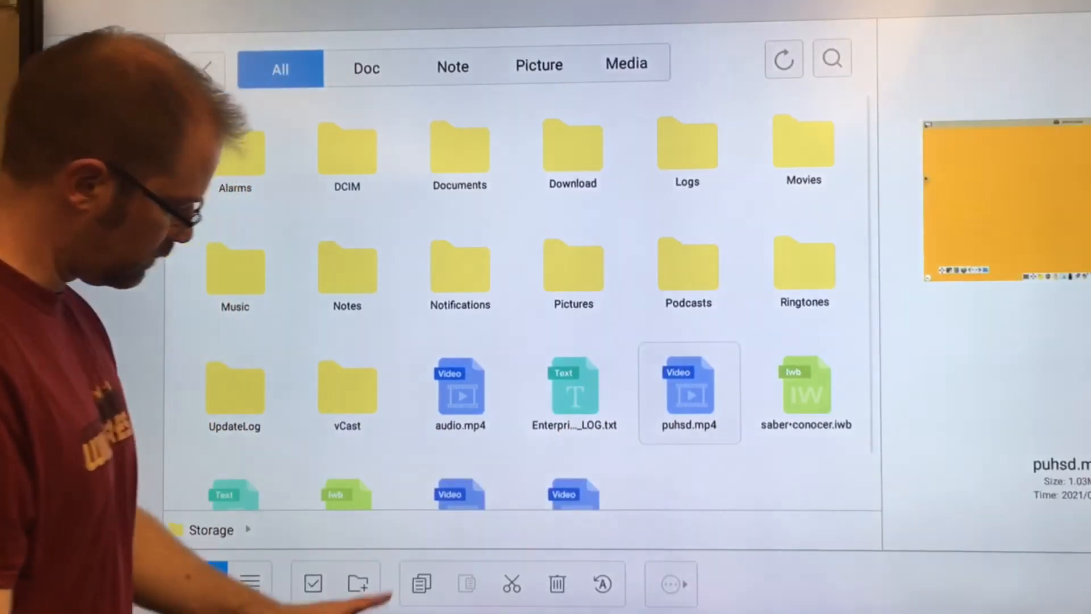
Copy puhsd.mp4 from the board's storage into Google Drive via Cloud Drive.
click(420, 583)
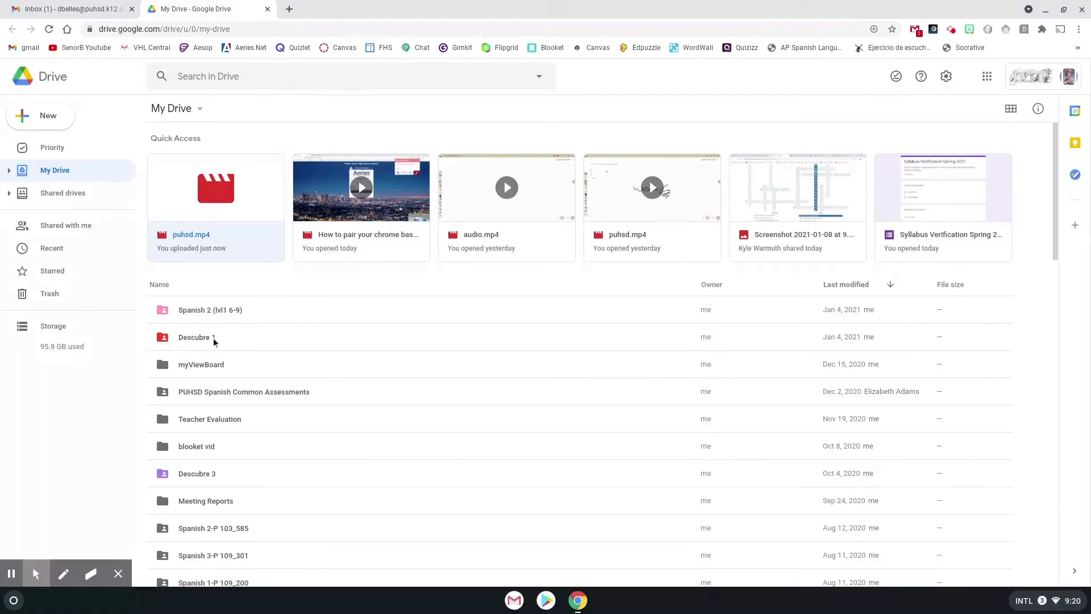
Open the Descubre 1 folder in My Drive to reach puhsd.mp4.
click(196, 337)
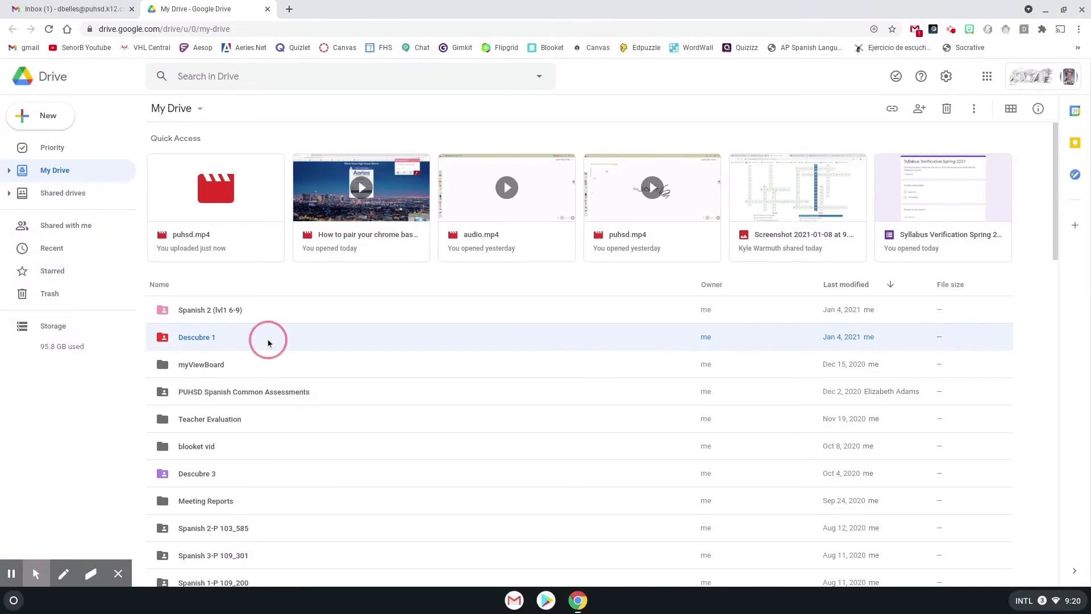
double_click(196, 337)
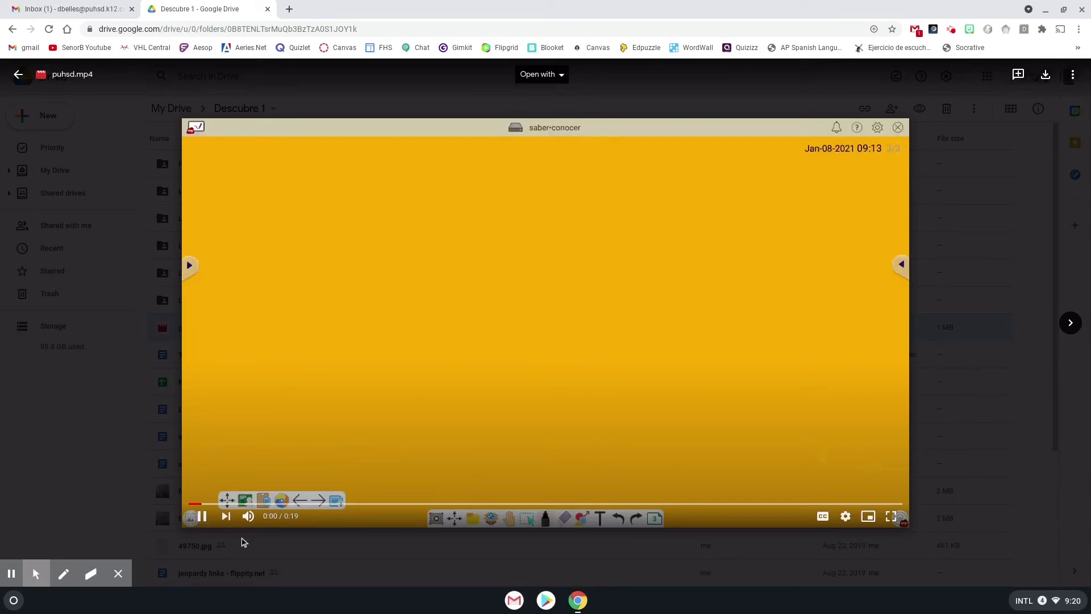
Start playback of puhsd.mp4 in the Google Drive preview player.
click(202, 516)
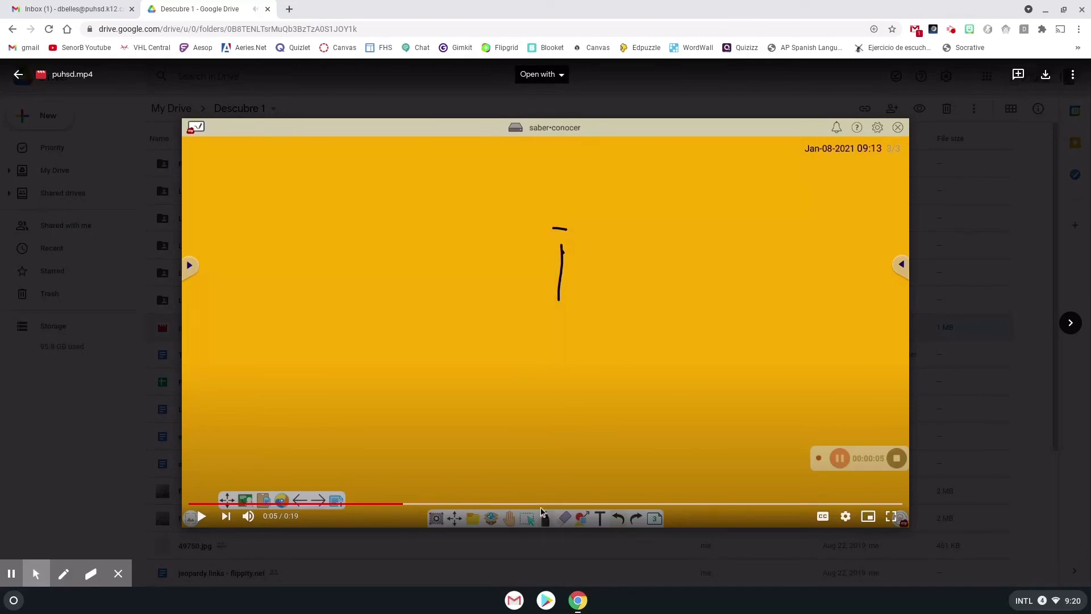
click(201, 515)
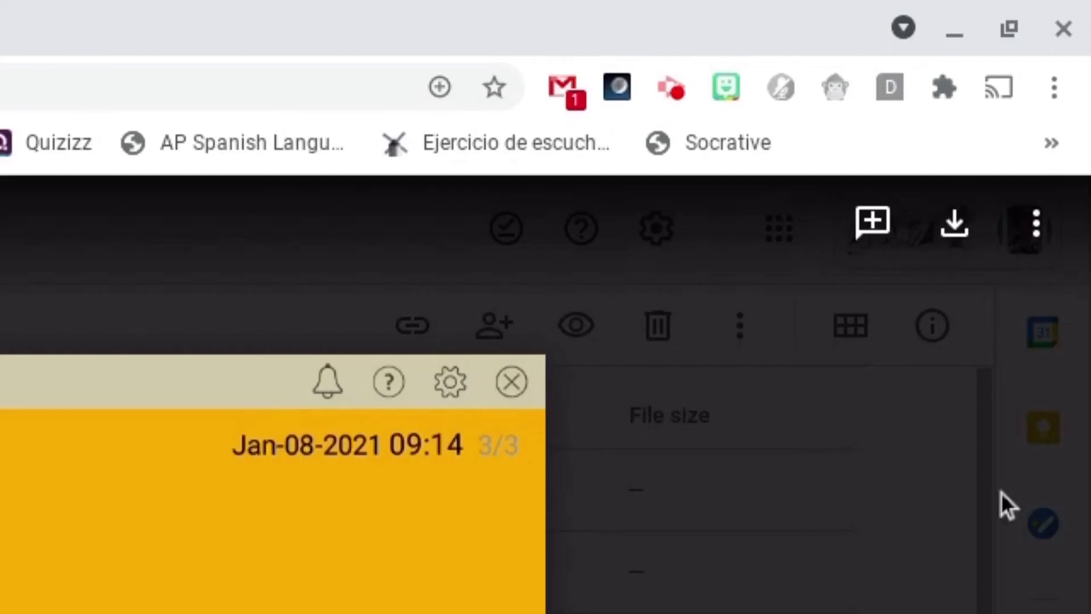
mouse_move(1036, 224)
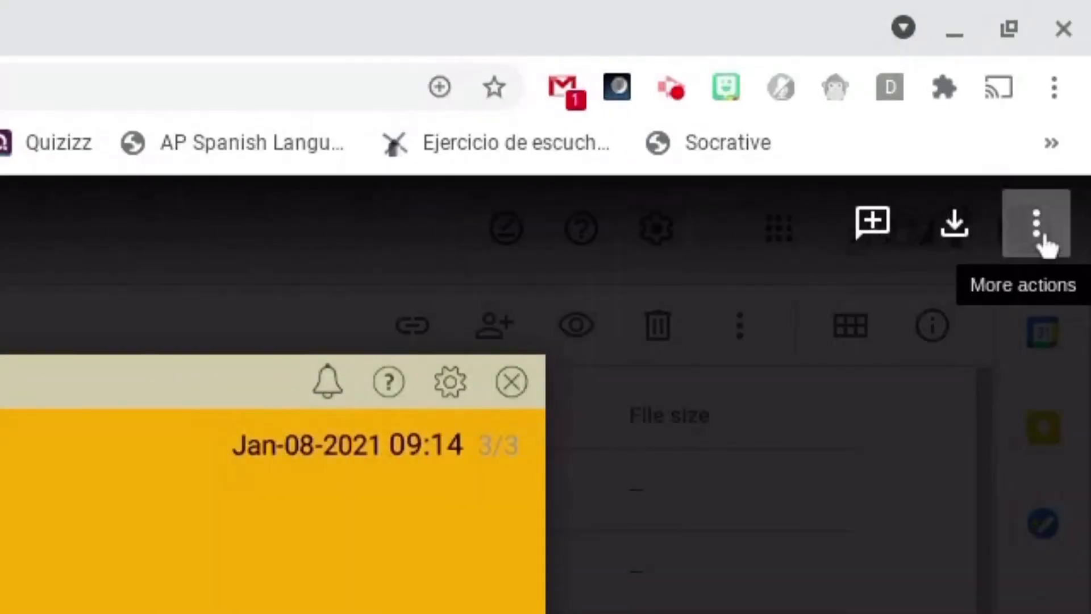